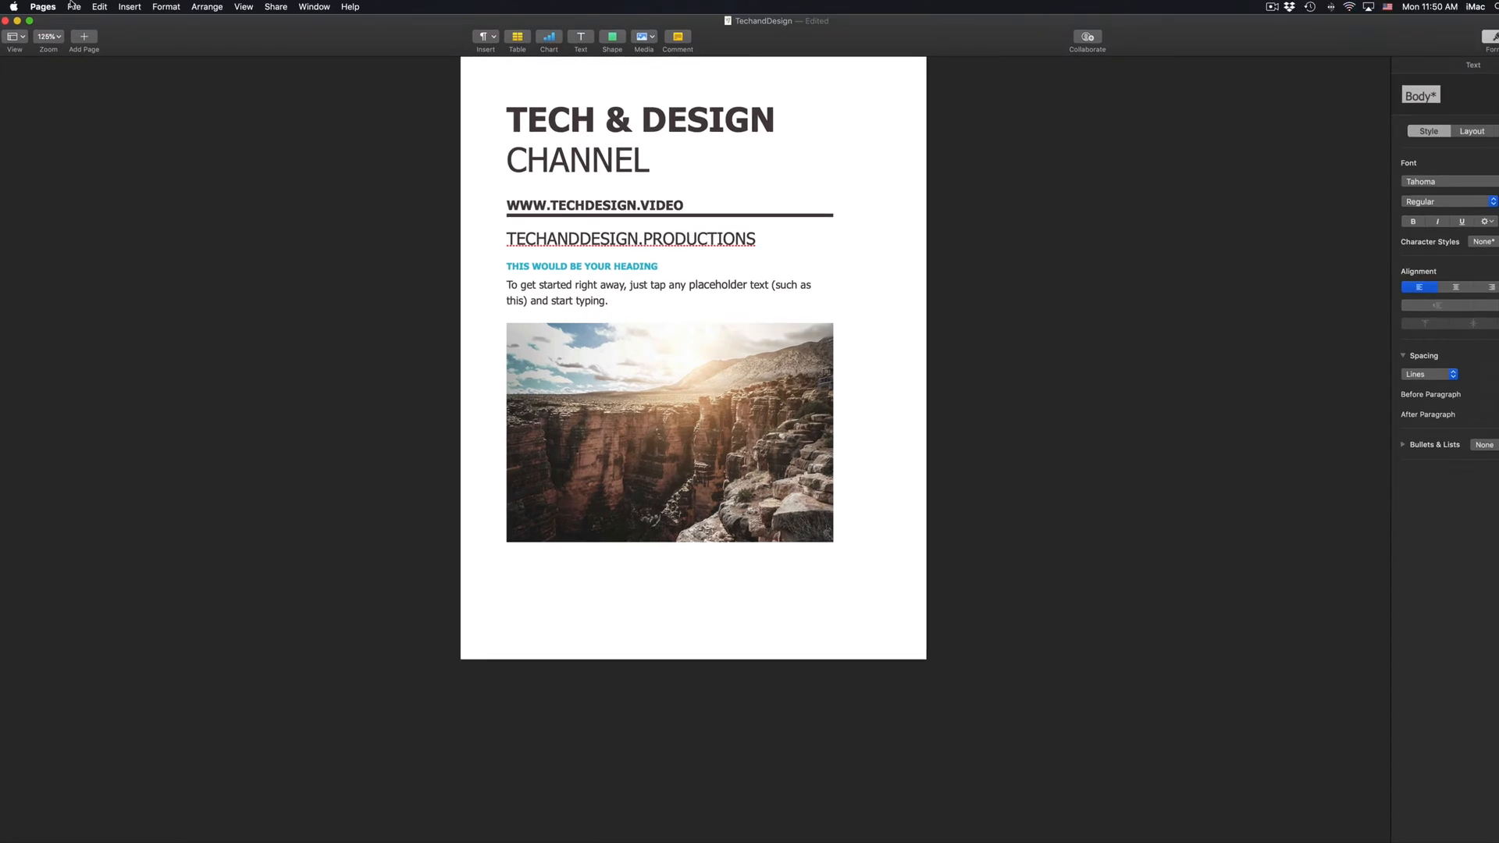
# Export the TechandDesign document to Word via the File menu's Export To submenu.
pyautogui.click(72, 7)
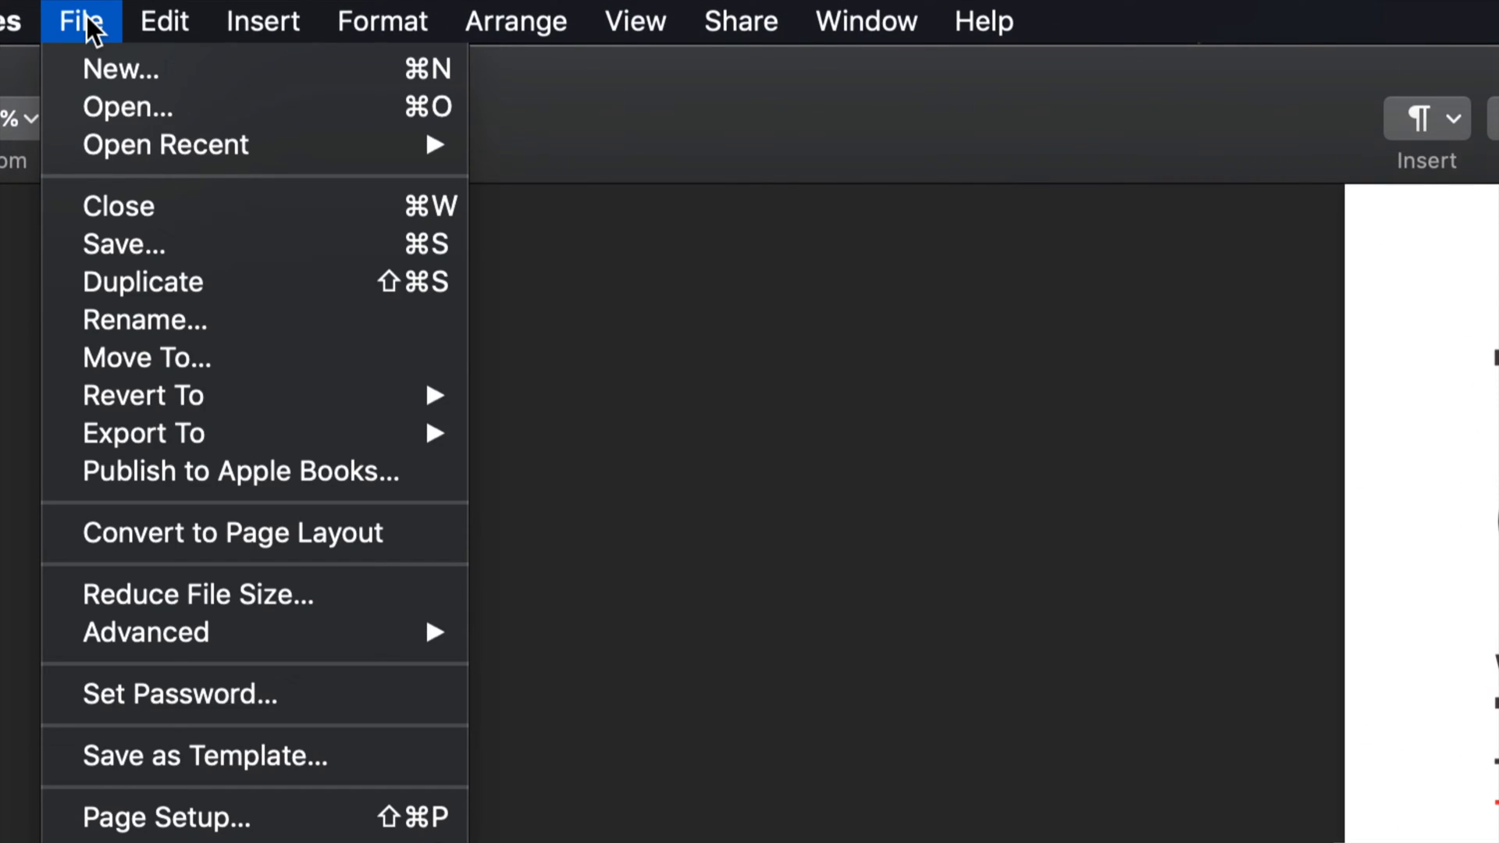
pyautogui.moveTo(143, 433)
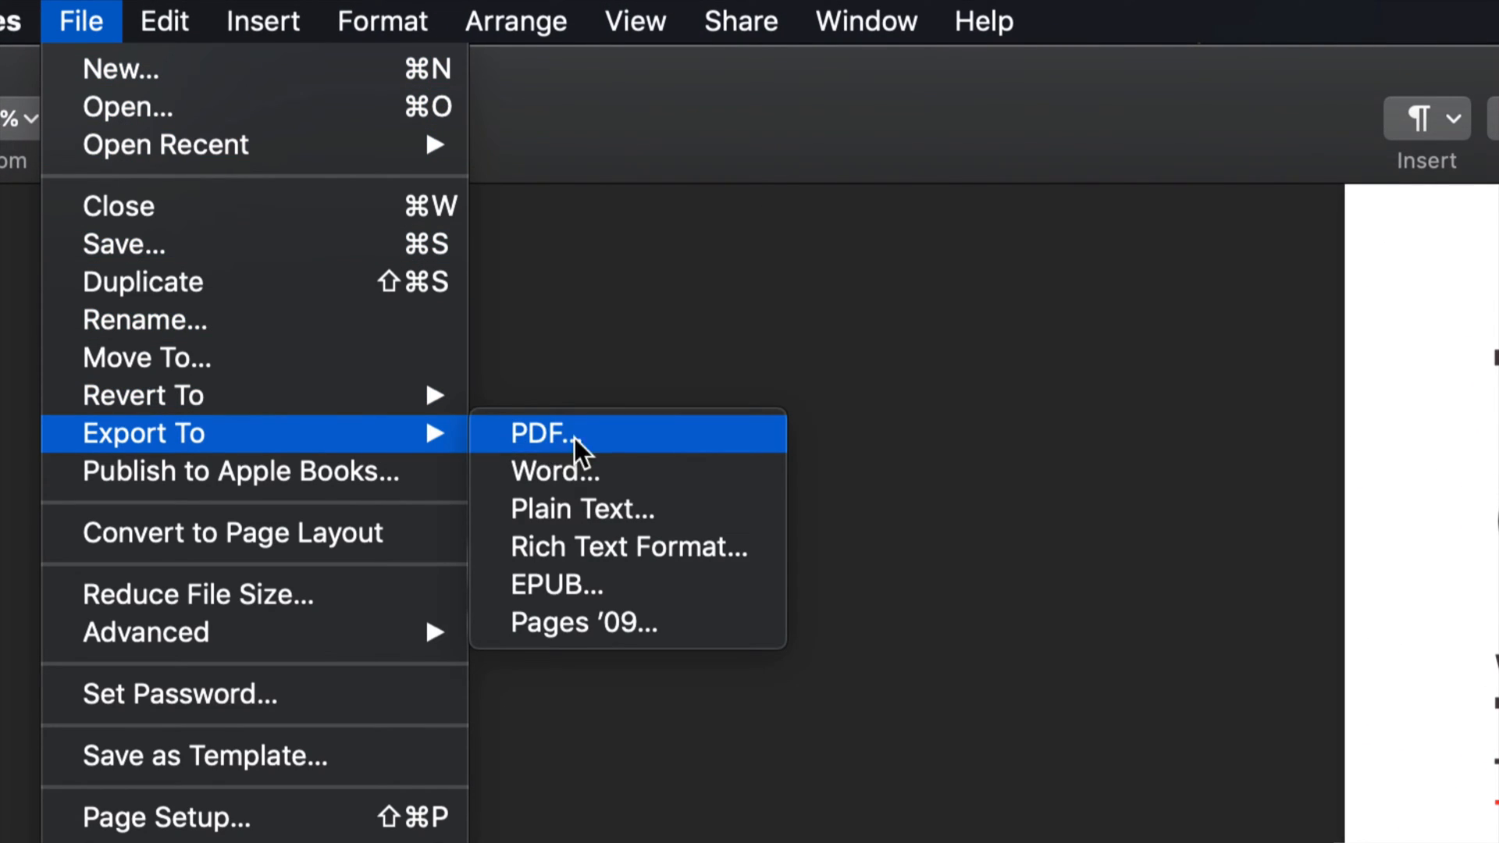
pyautogui.moveTo(584, 494)
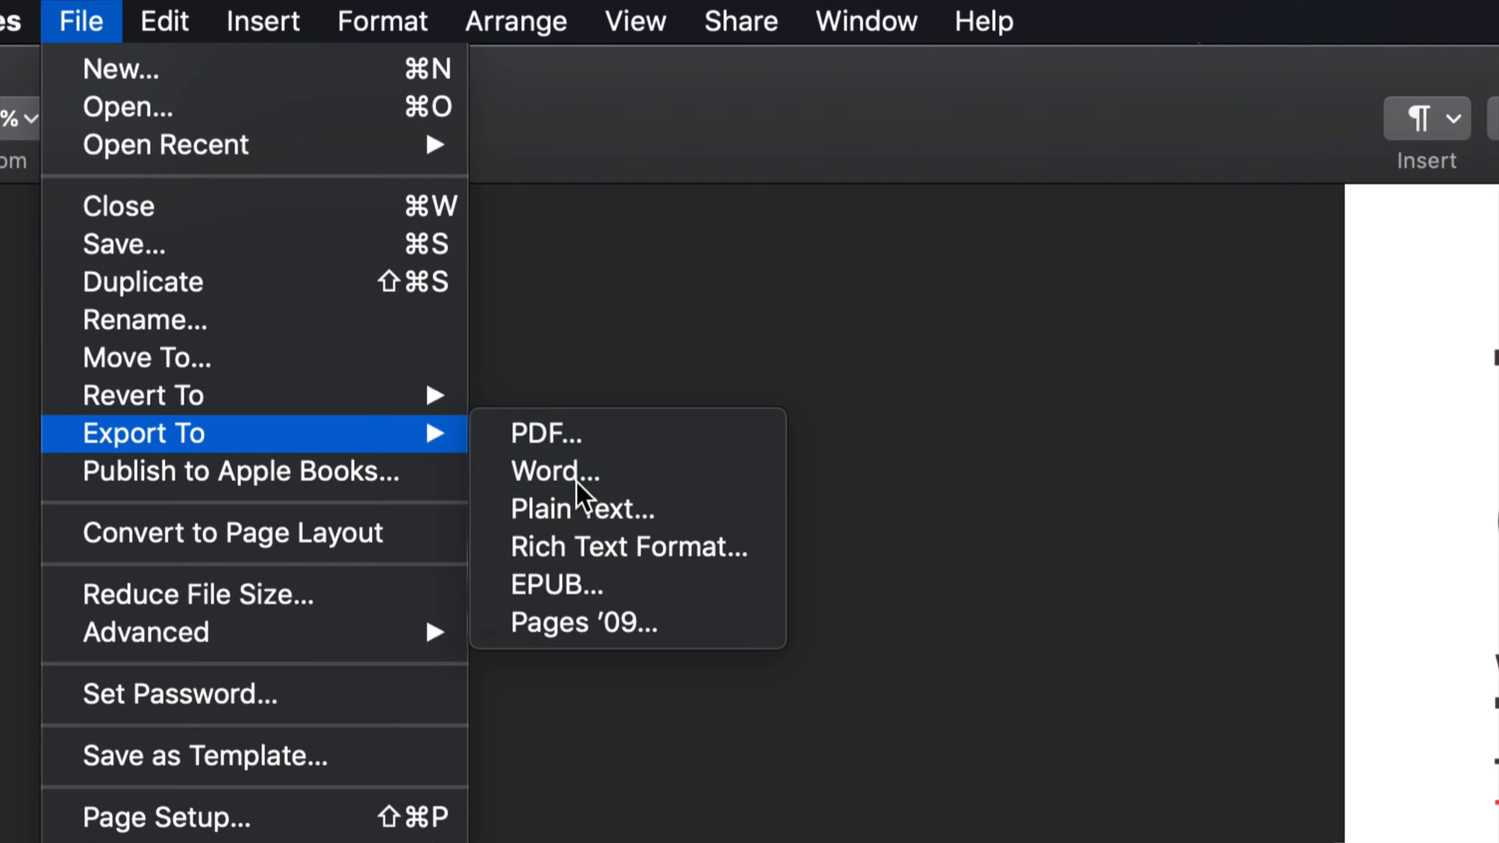
pyautogui.click(554, 472)
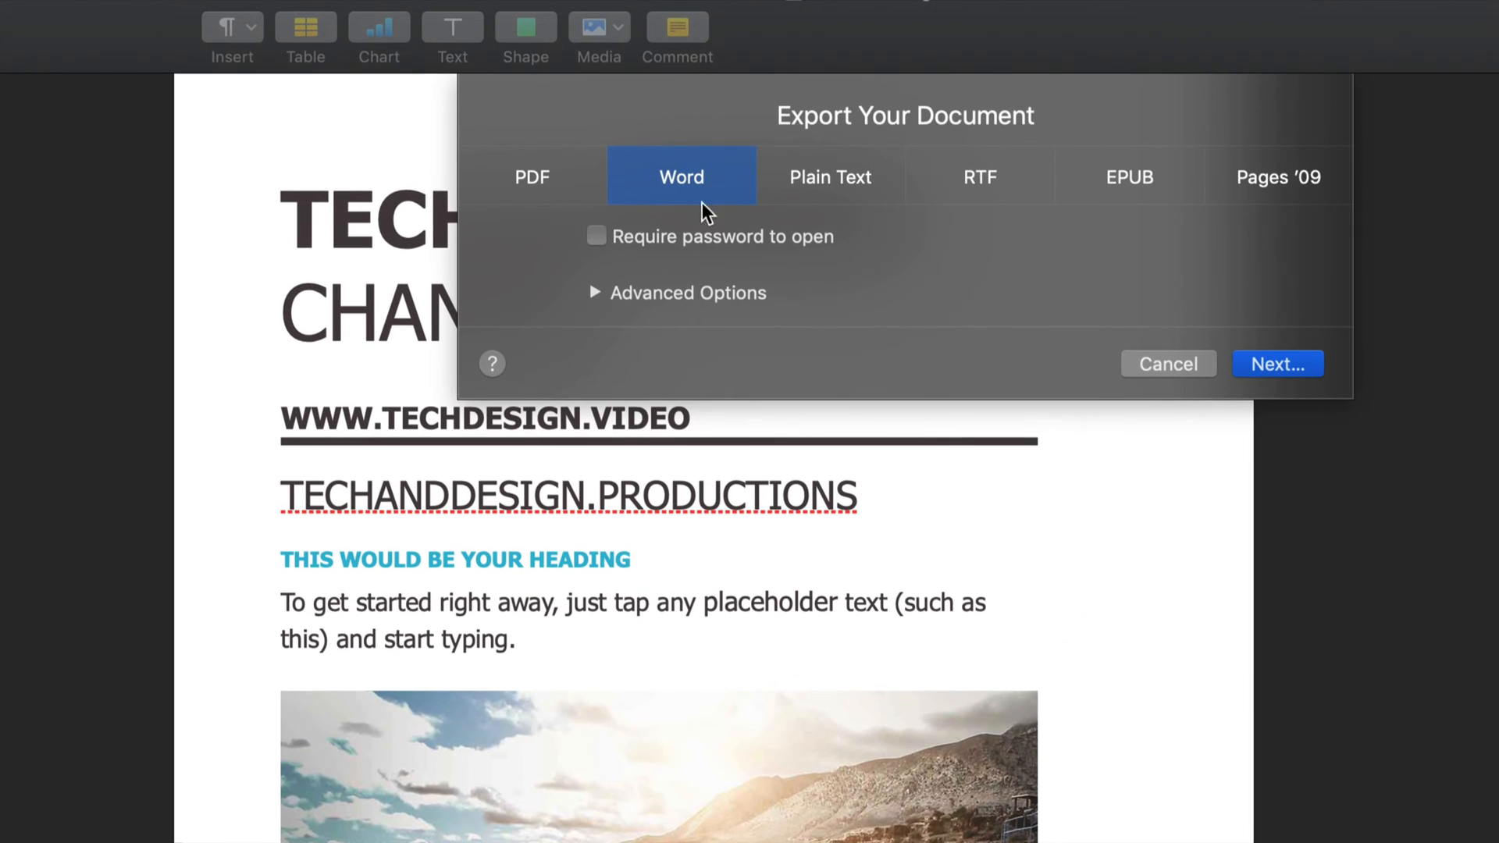
pyautogui.moveTo(609, 309)
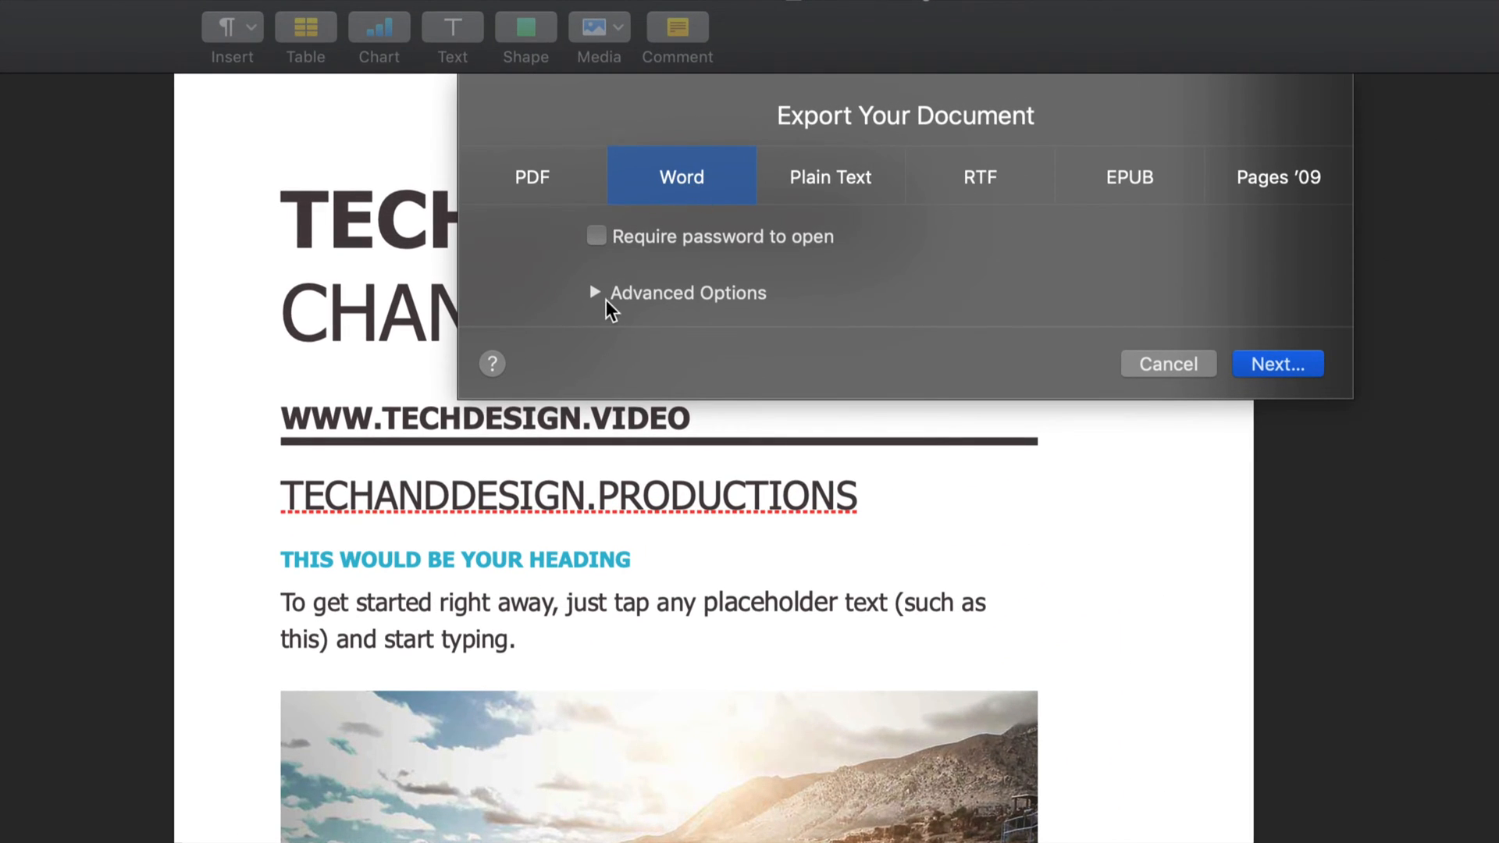
# Expand Advanced Options, preview the .doc Word 1997-2004 format, then keep .docx.
pyautogui.click(594, 293)
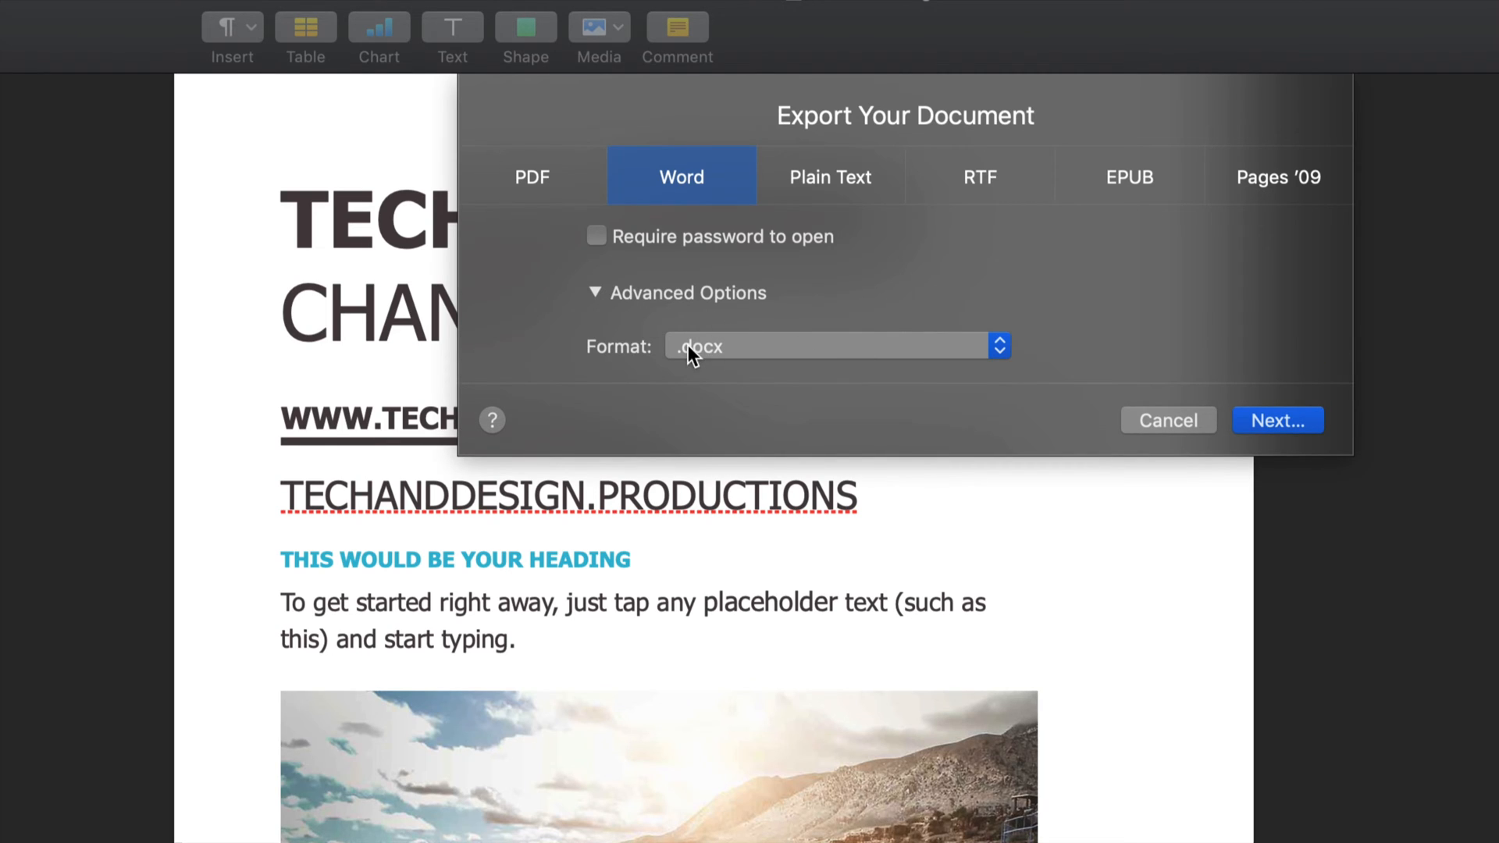
pyautogui.moveTo(736, 368)
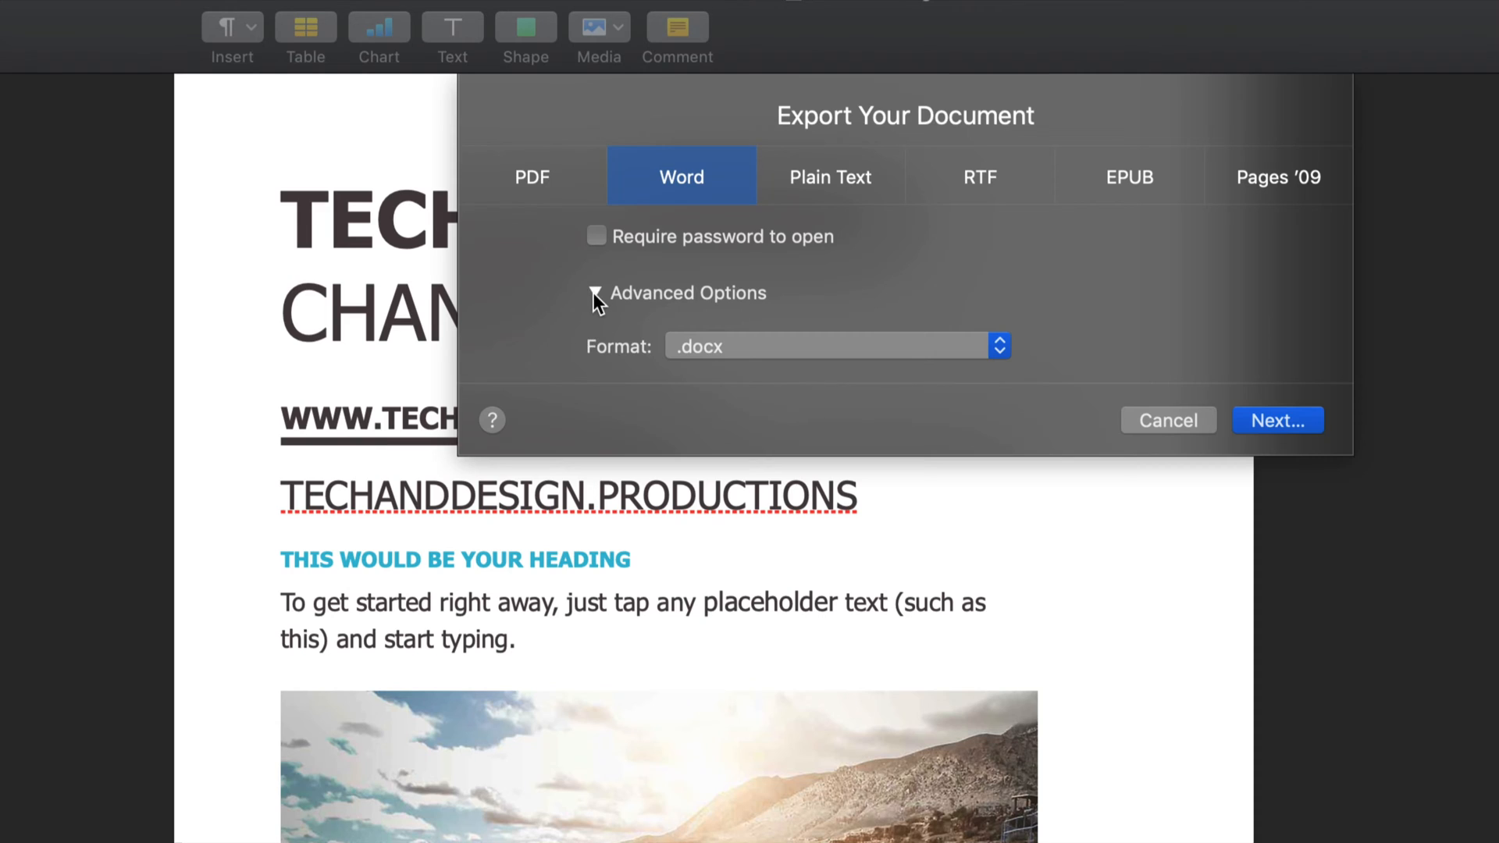
pyautogui.click(834, 346)
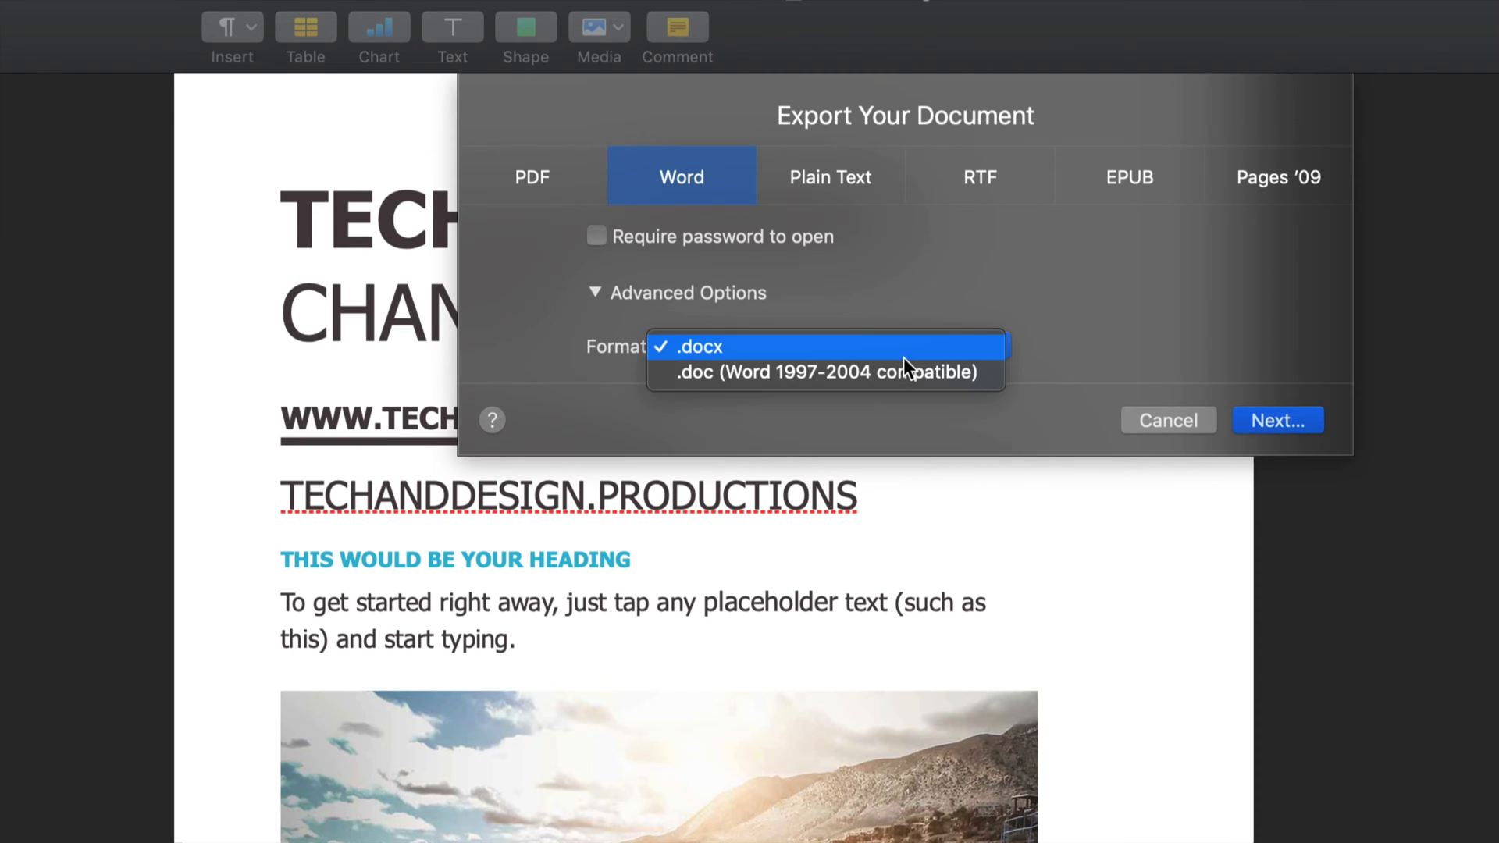
pyautogui.moveTo(848, 361)
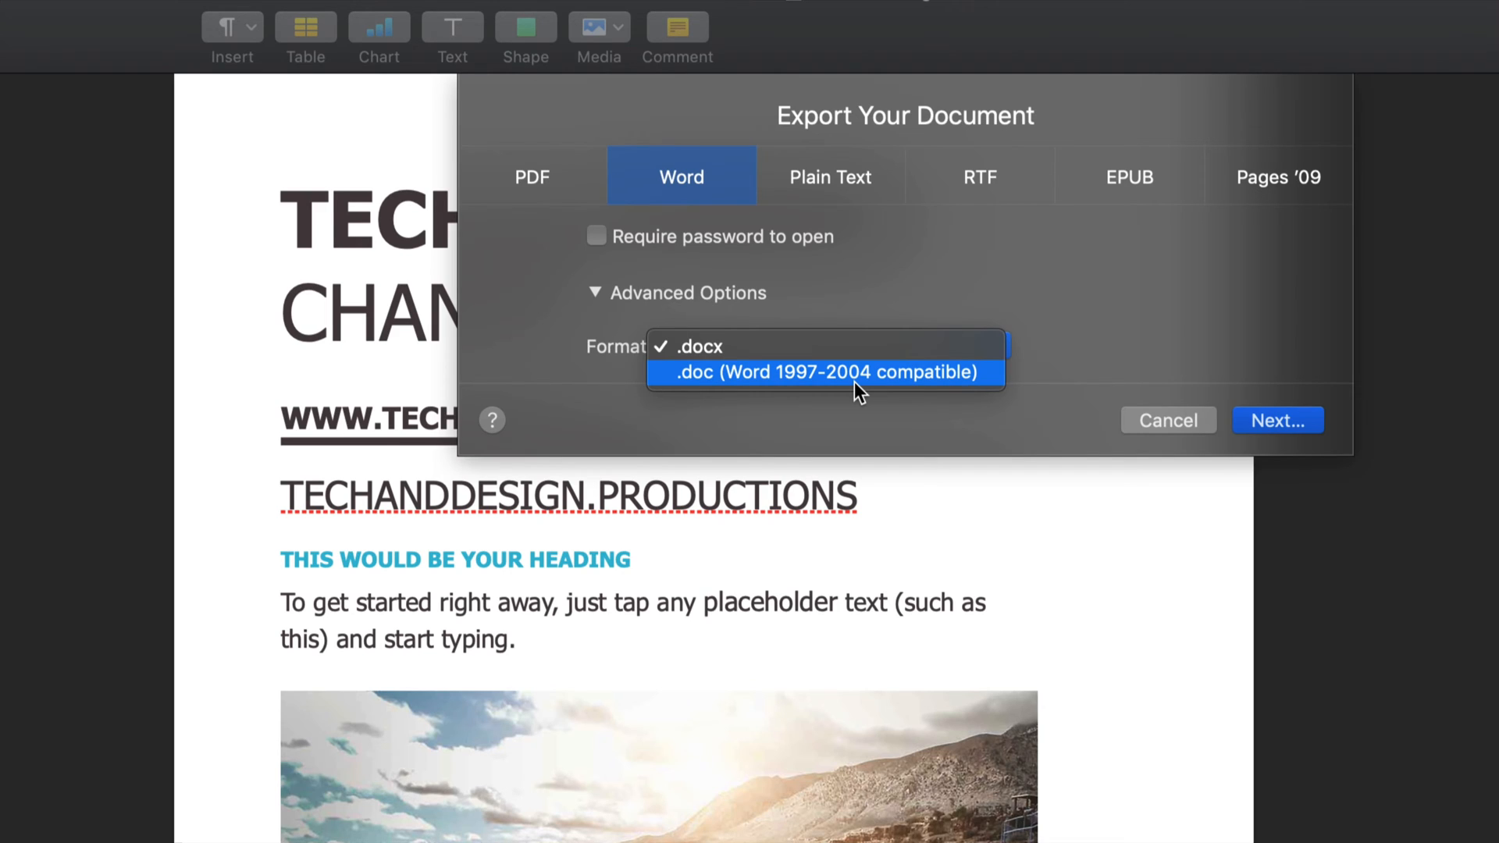
pyautogui.moveTo(843, 391)
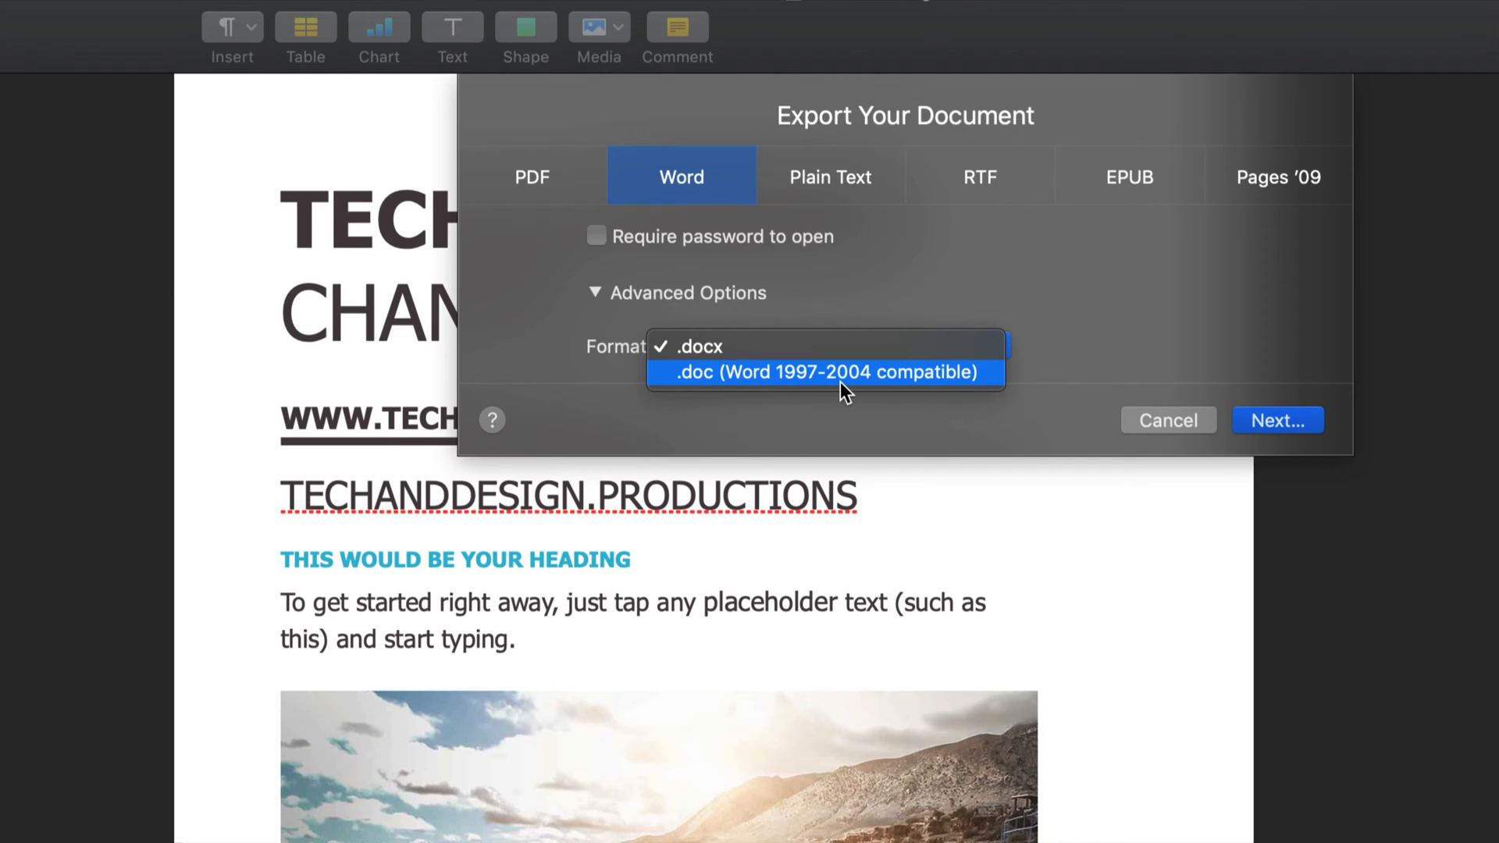
pyautogui.moveTo(828, 392)
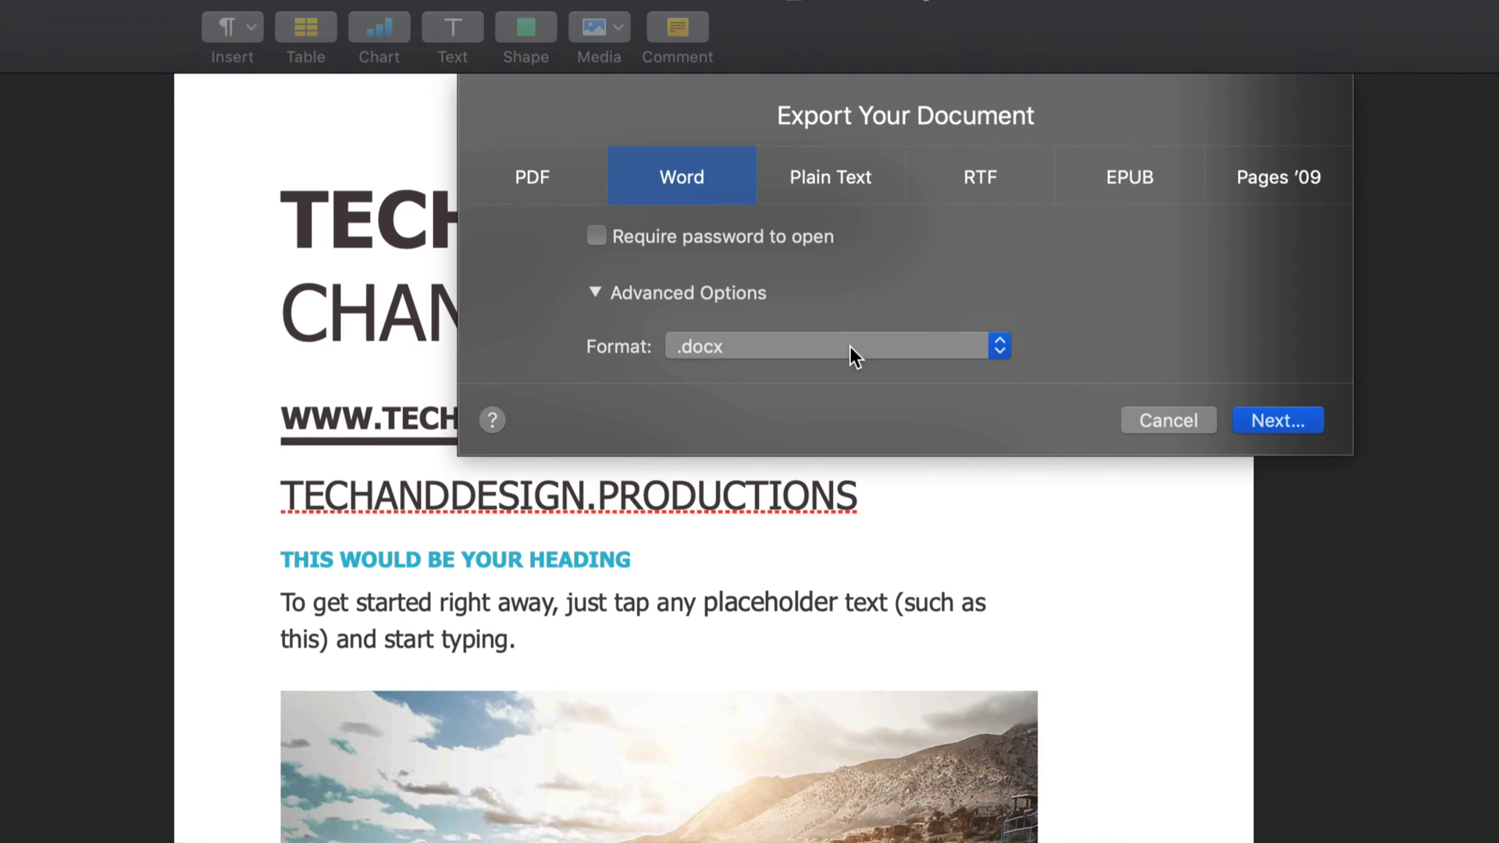
pyautogui.moveTo(1267, 413)
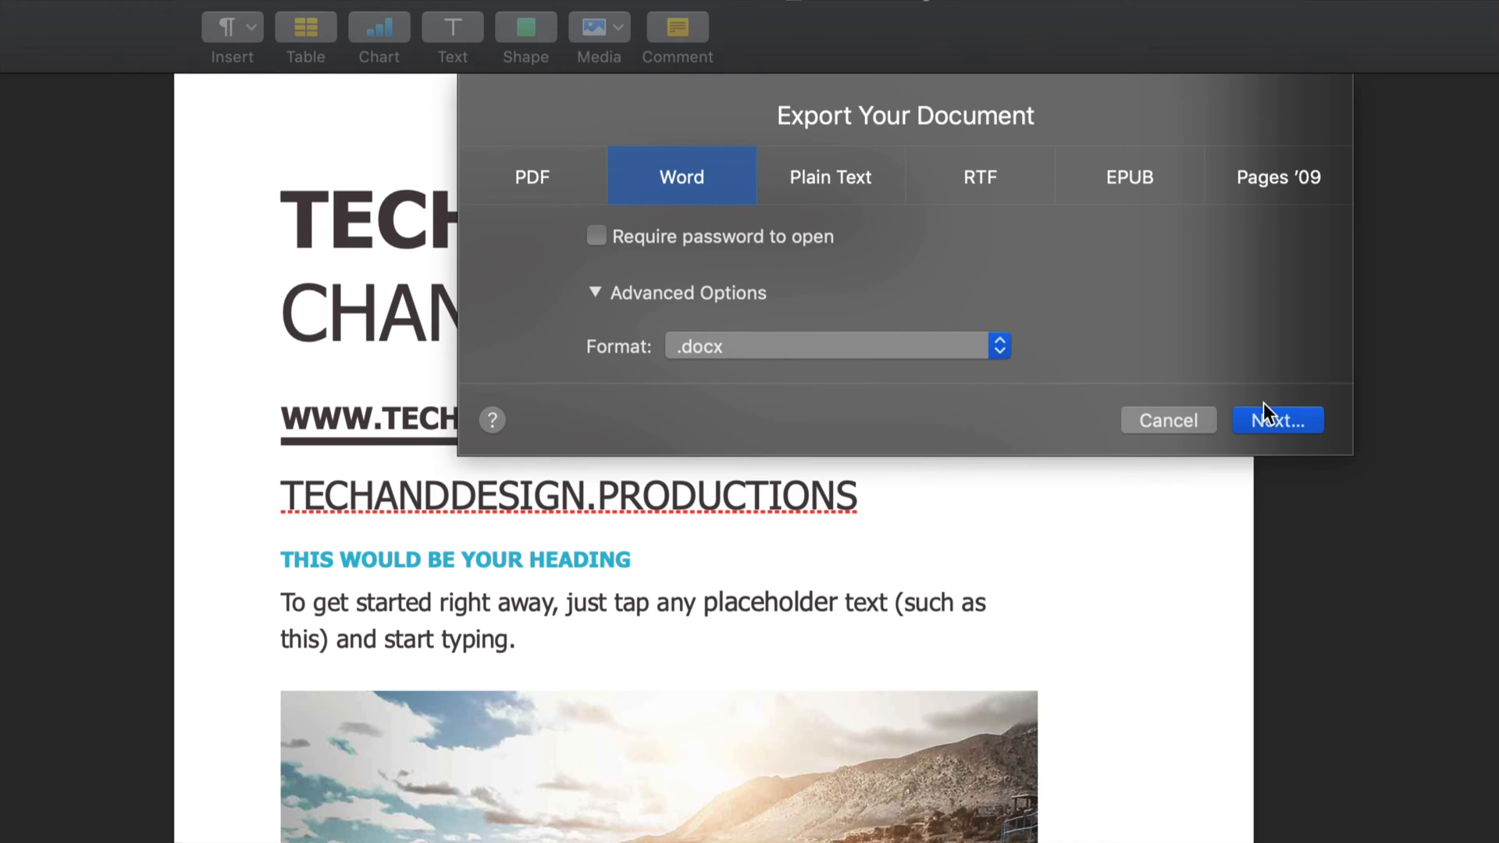
pyautogui.click(835, 346)
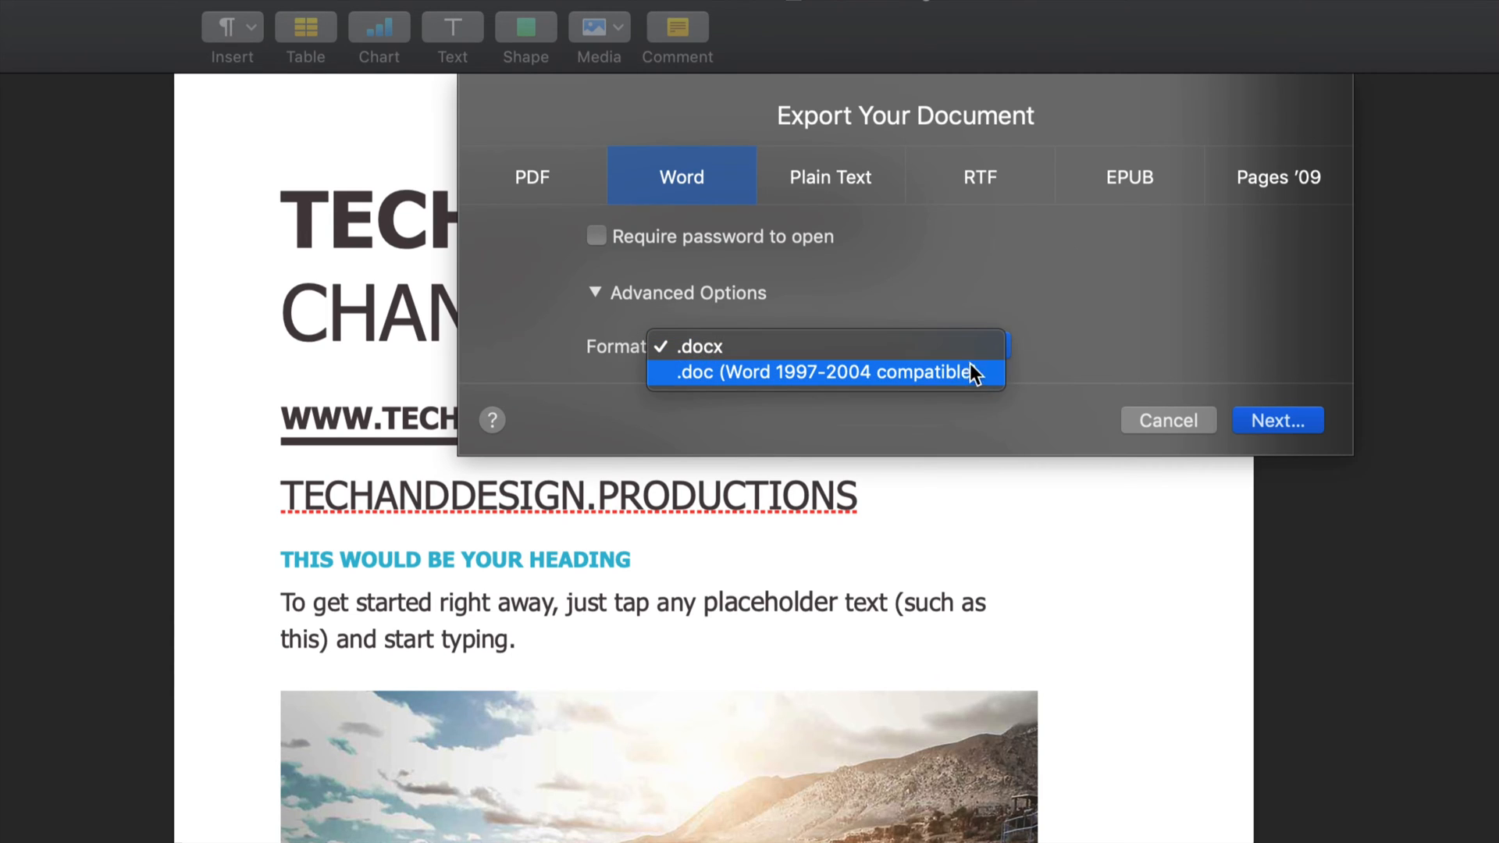
pyautogui.click(824, 373)
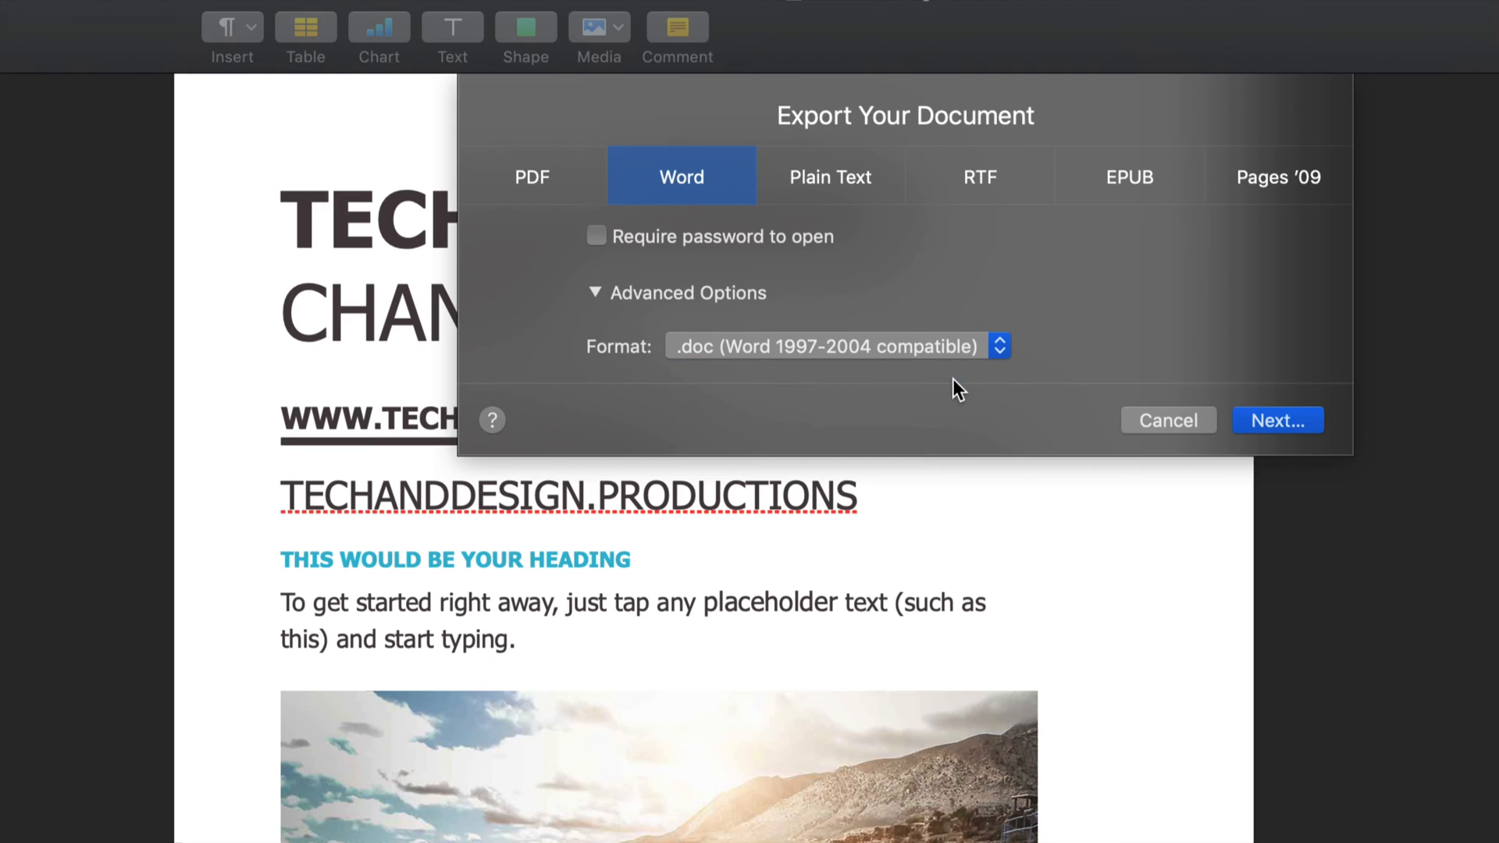
pyautogui.click(998, 346)
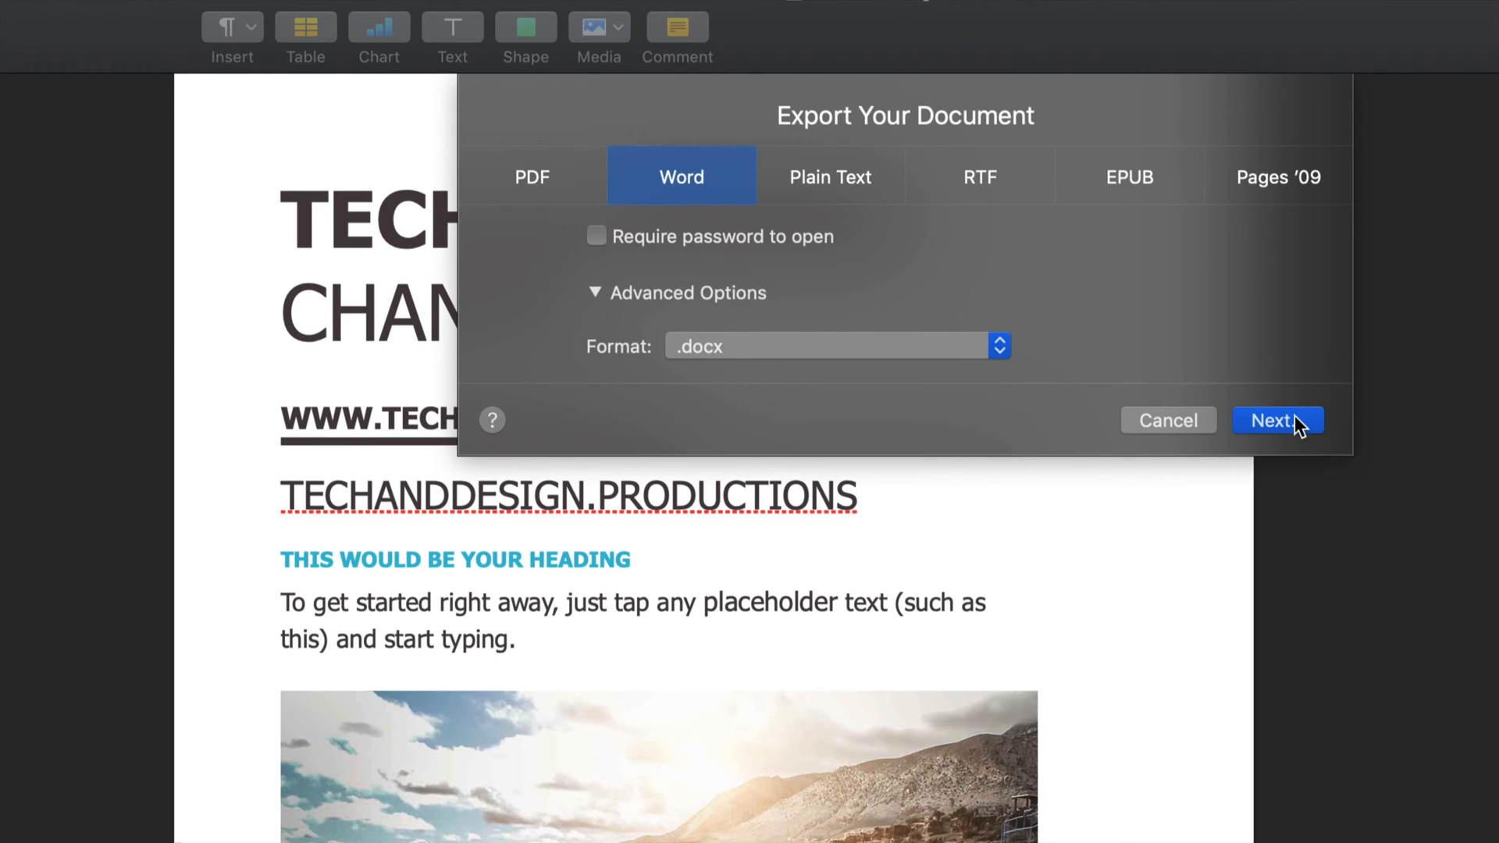
# Export as TechandDesign into Tech&Design_Sample, replacing the existing file.
pyautogui.click(1277, 421)
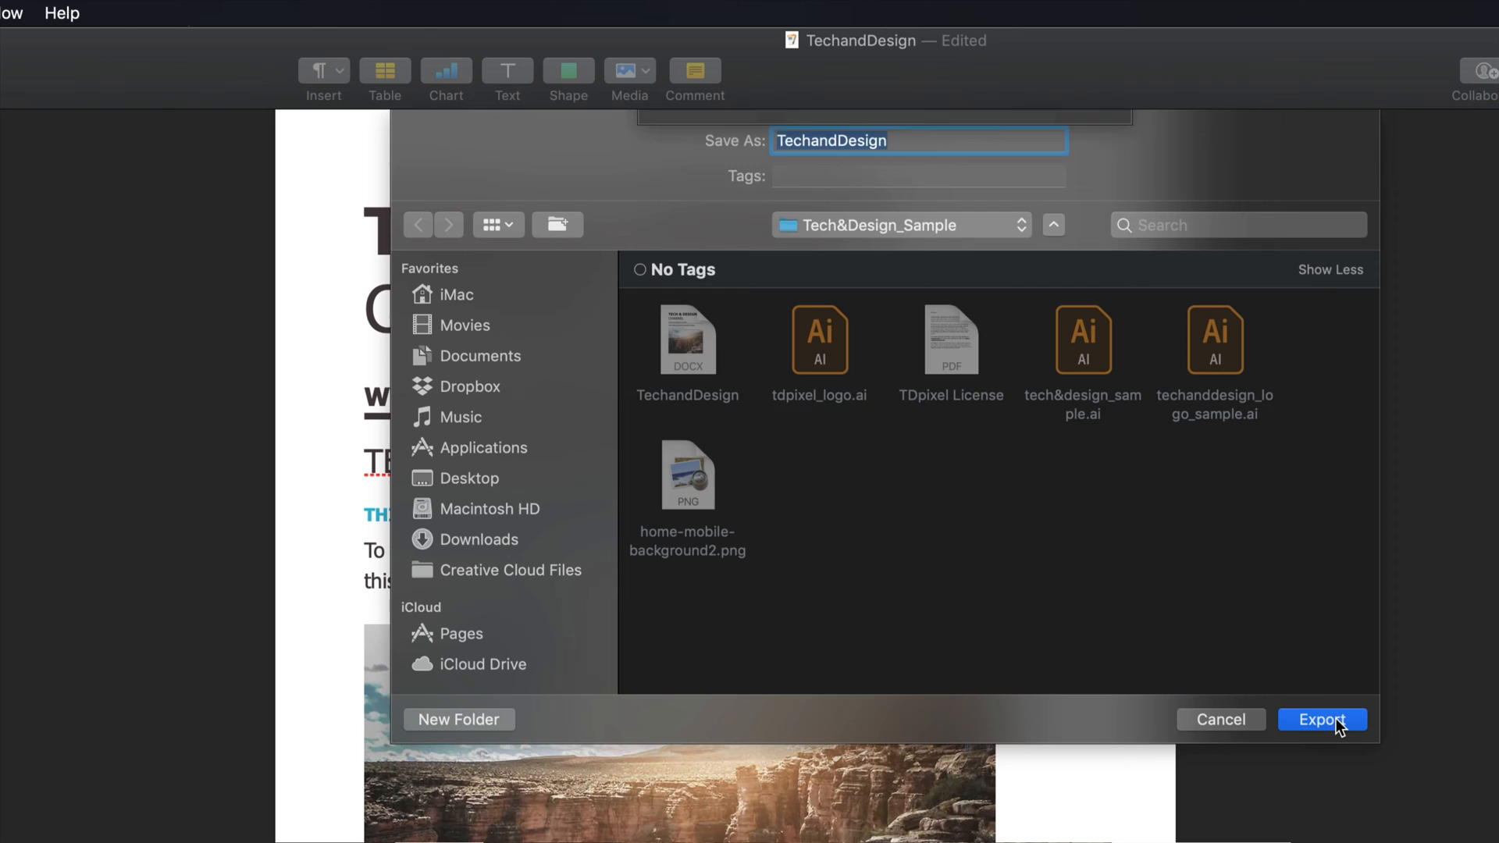
pyautogui.click(1322, 719)
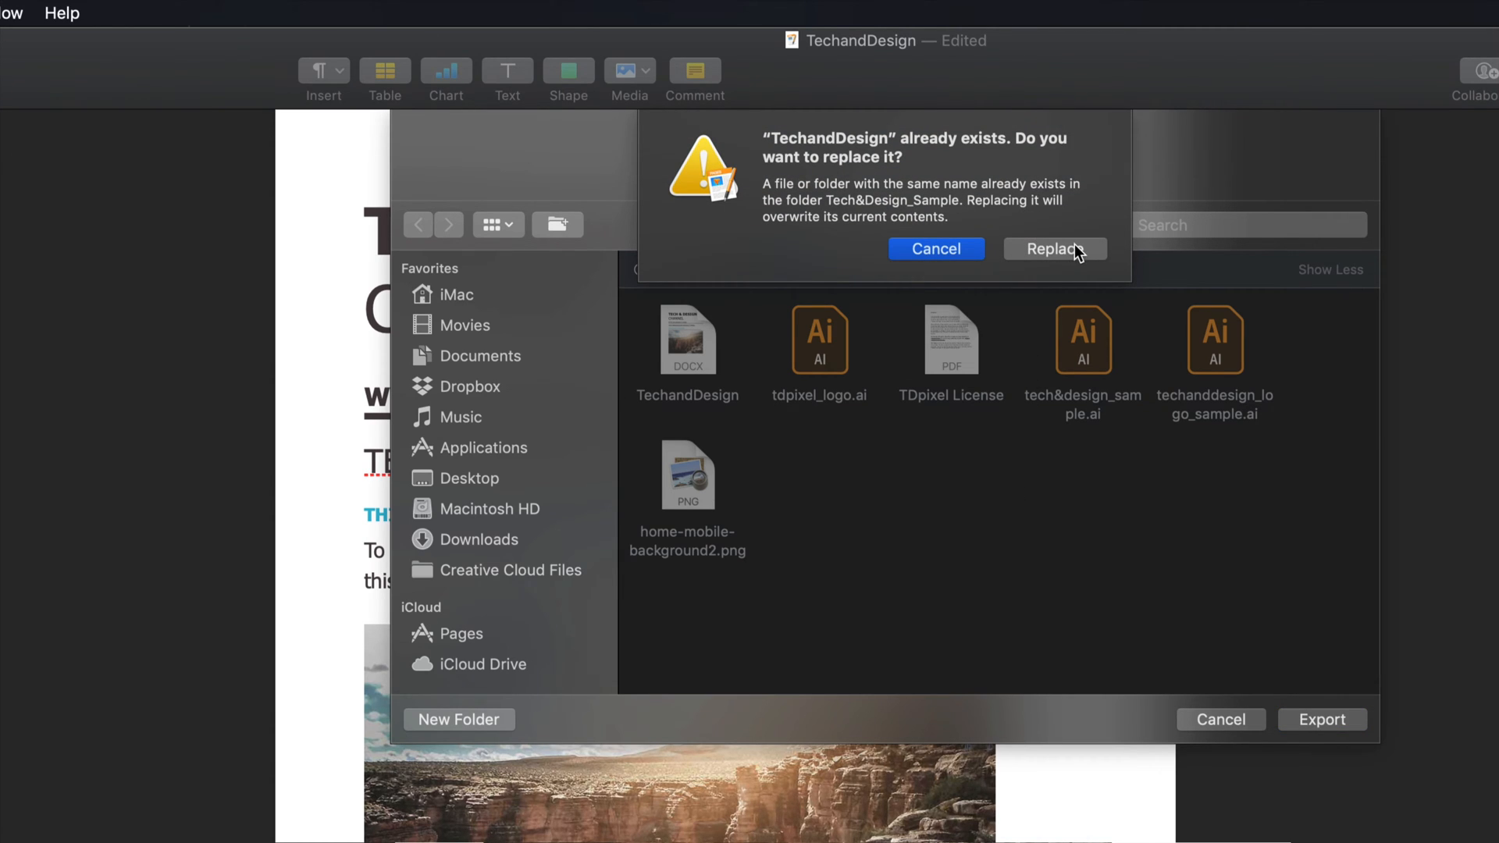
pyautogui.click(1053, 250)
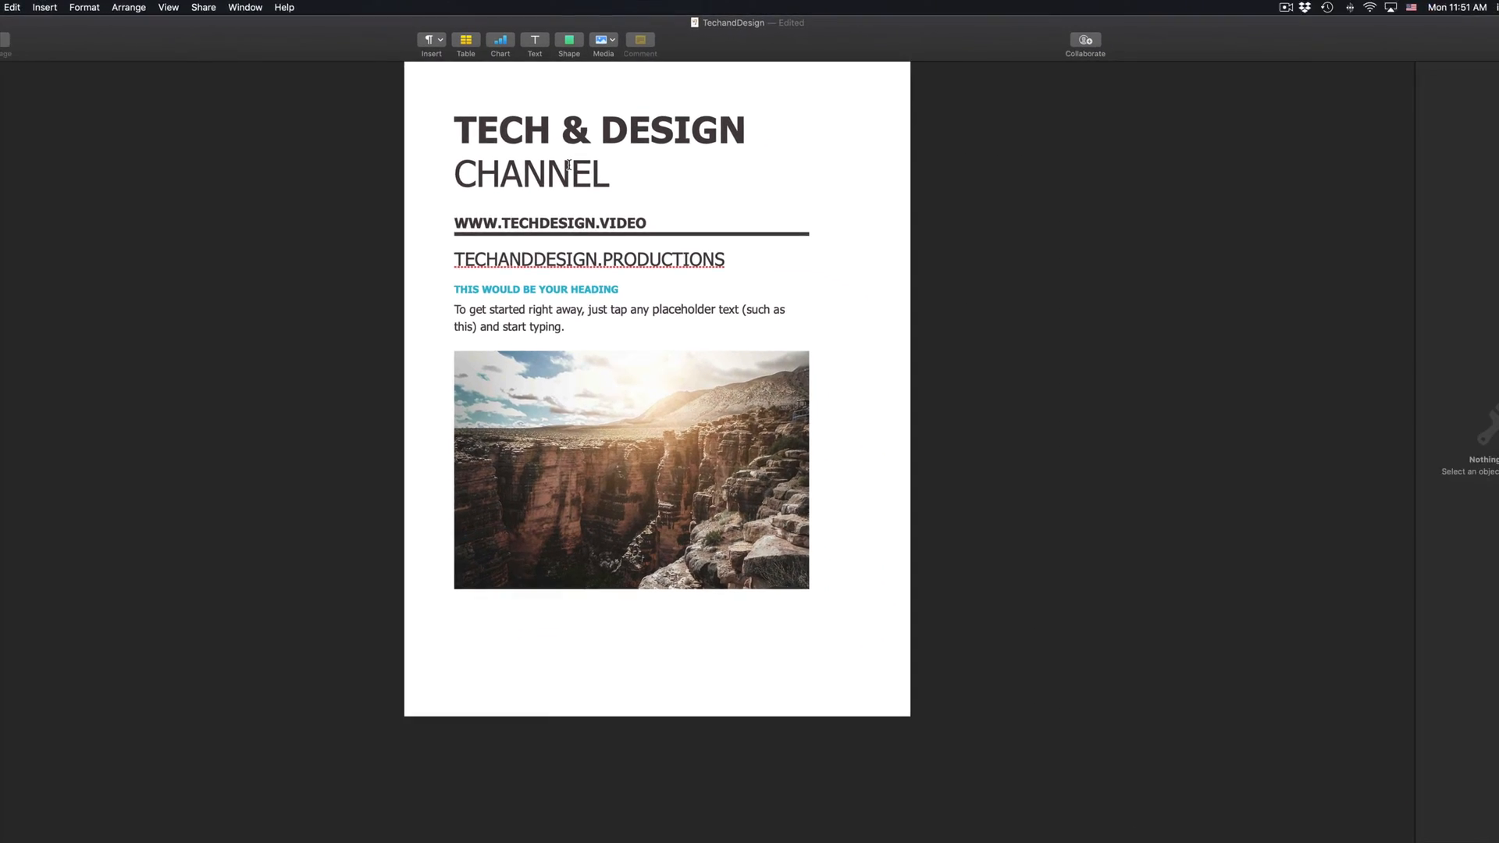
# Open the File menu to view the Export To format list.
pyautogui.click(75, 7)
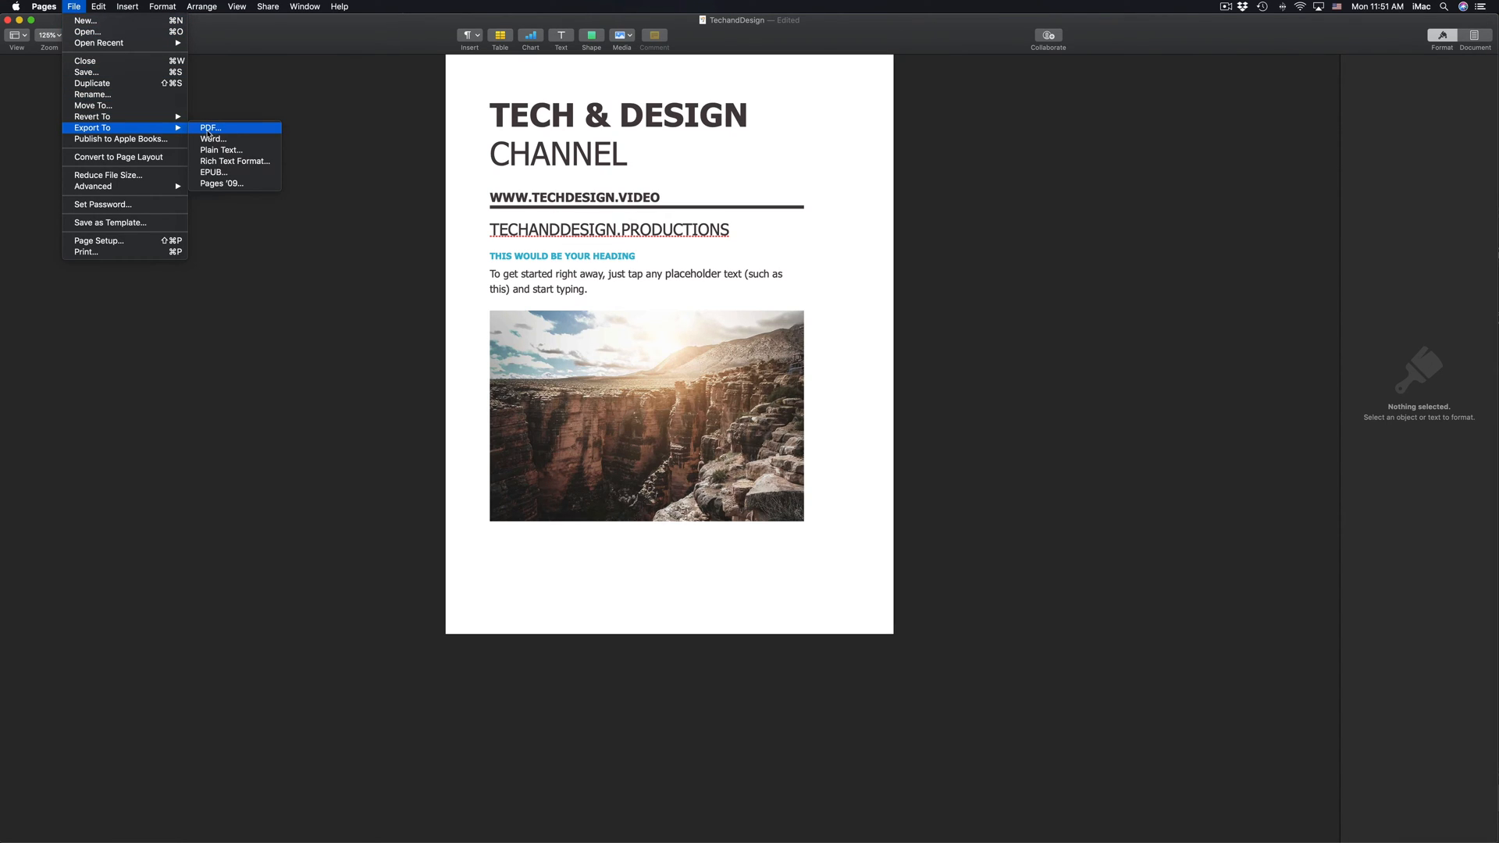
pyautogui.moveTo(222, 149)
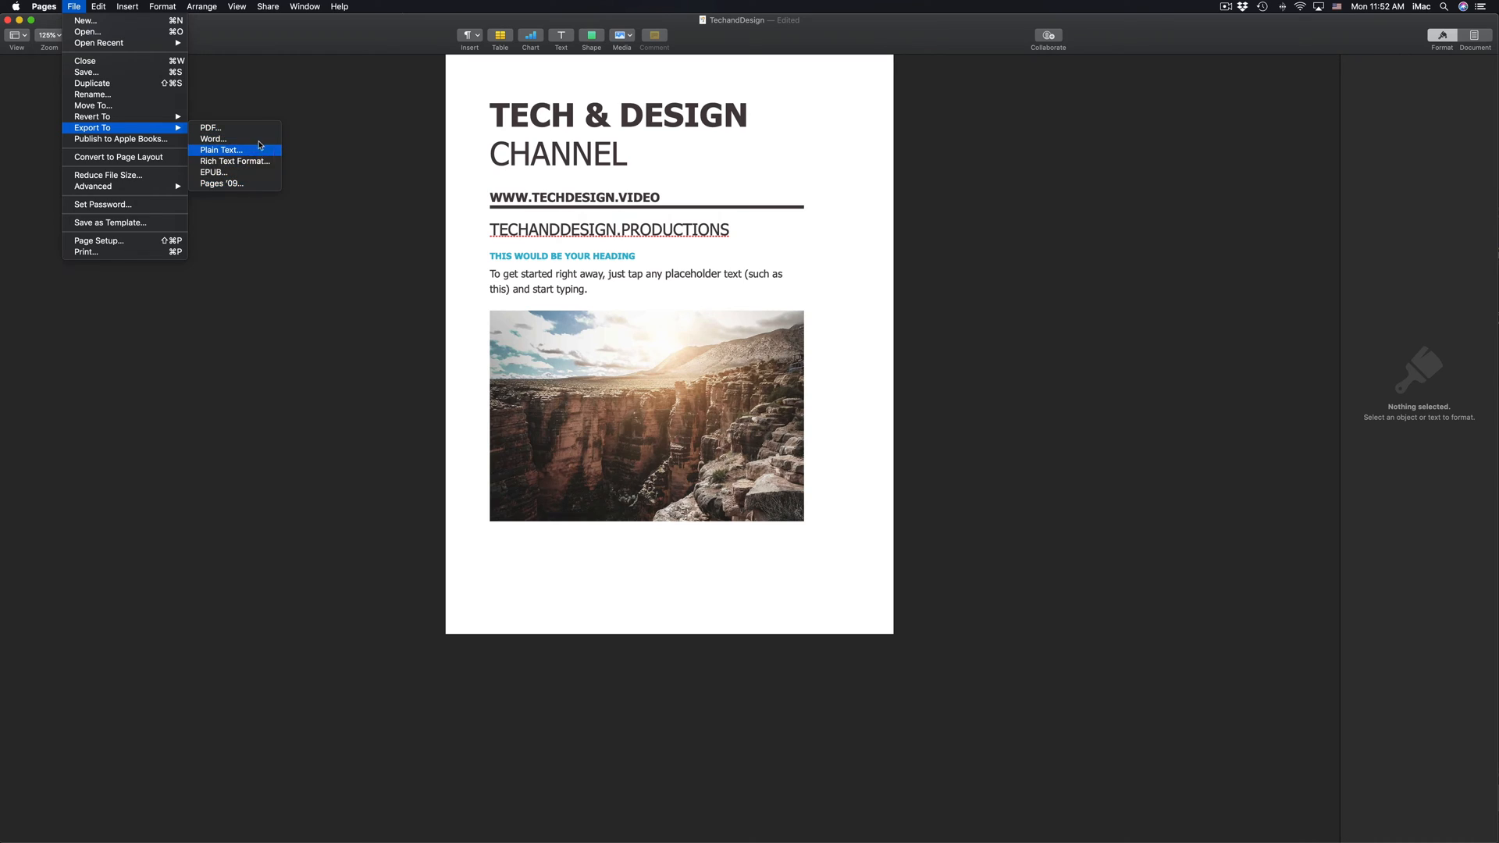